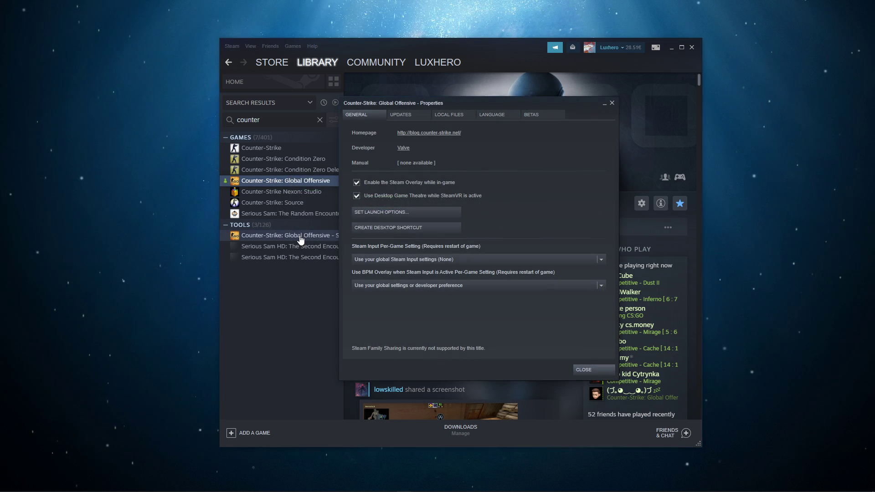
- Show Counter-Strike: Global Offensive's Local Files section to verify its game files
{"action": "left_click", "coordinate": [449, 114]}
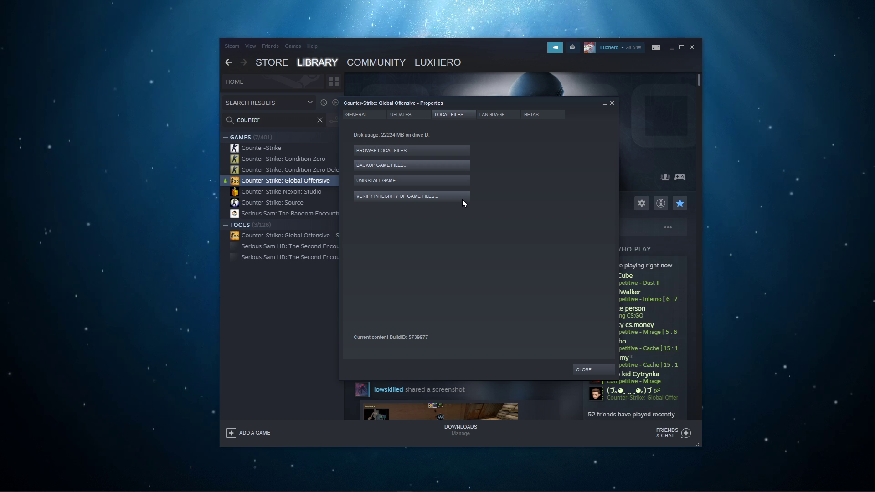
{"action": "mouse_move", "coordinate": [421, 152]}
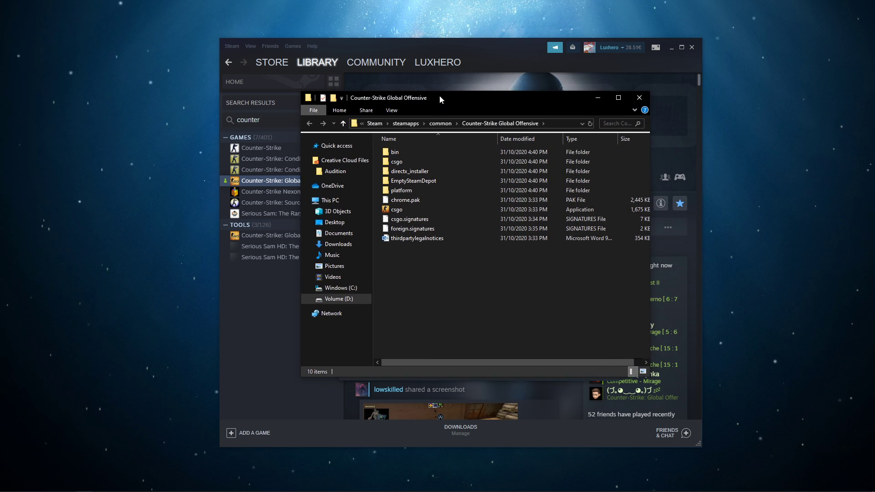
- Give csgo.exe Windows 7 compatibility mode with fullscreen optimizations disabled and apply it
{"action": "left_click", "coordinate": [394, 210]}
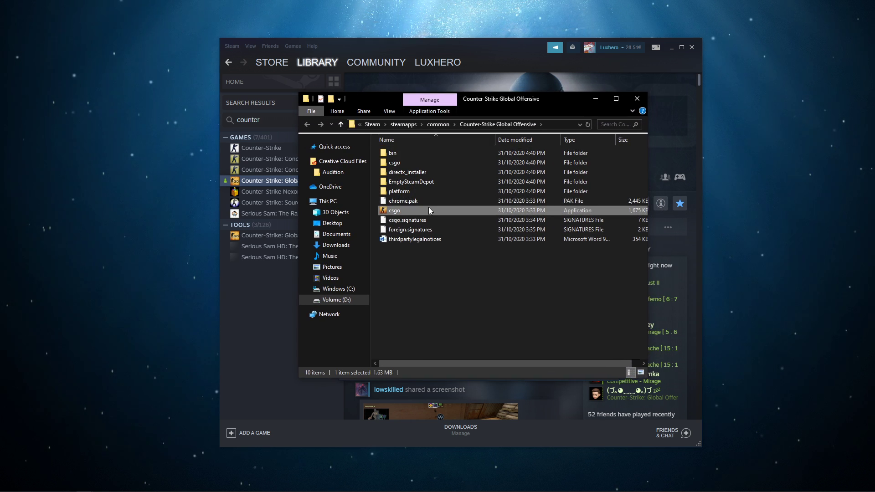
{"action": "right_click", "coordinate": [395, 210]}
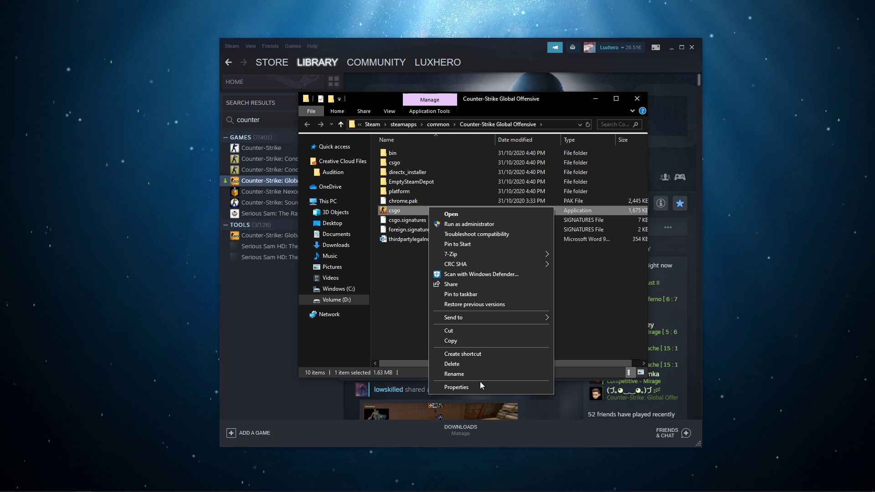
{"action": "left_click", "coordinate": [456, 386]}
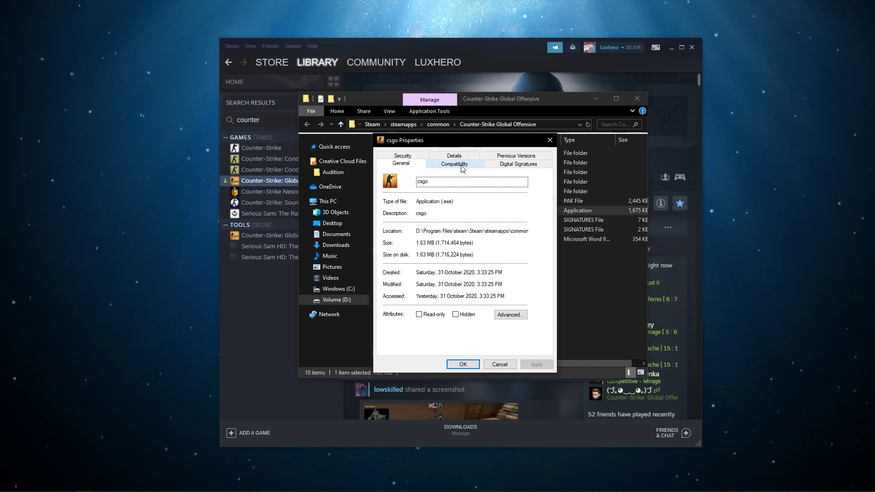
{"action": "left_click", "coordinate": [455, 164]}
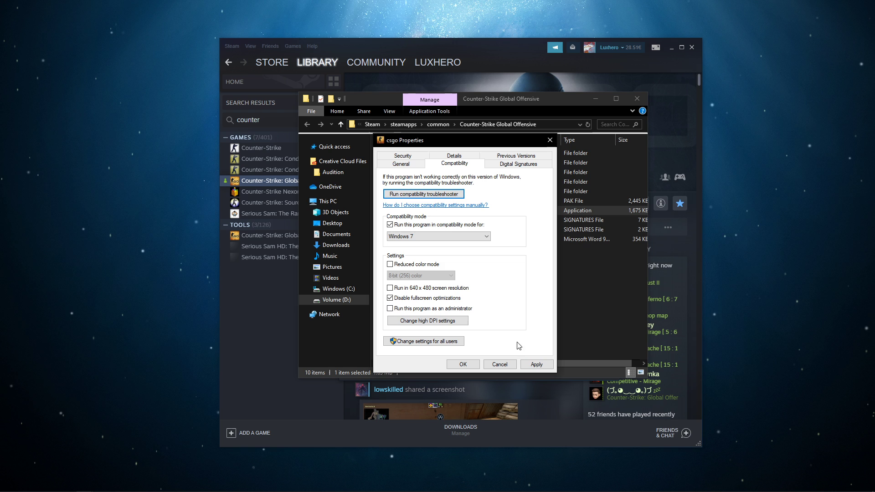
{"action": "left_click", "coordinate": [499, 364]}
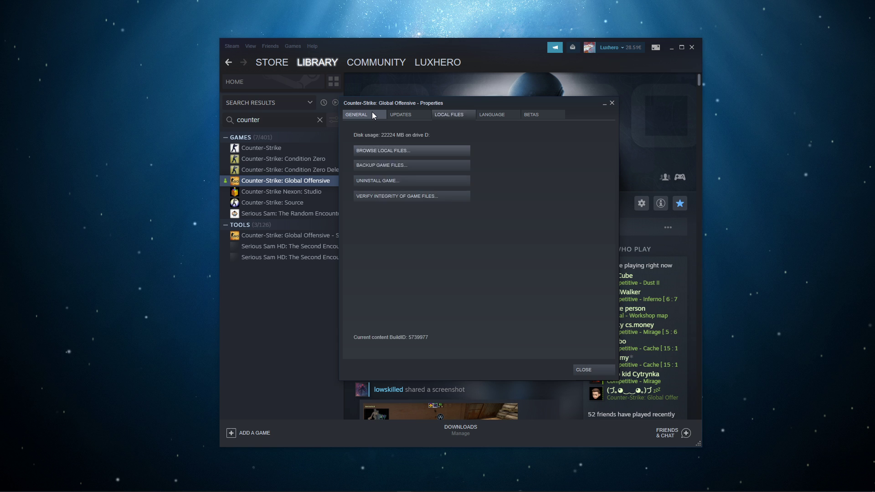
- Enter launch options -cl_disablehtmlmotd 1 -setting.mem_level 0 in the General section and confirm
{"action": "left_click", "coordinate": [356, 114]}
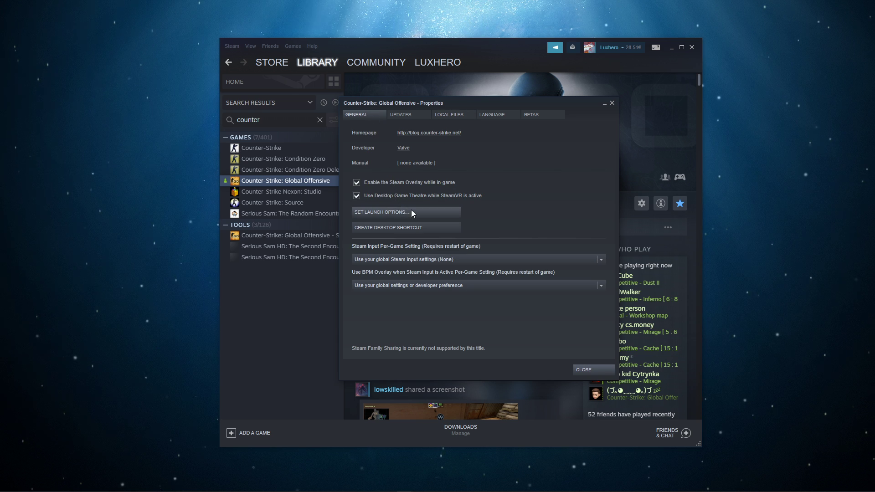
{"action": "left_click", "coordinate": [381, 212]}
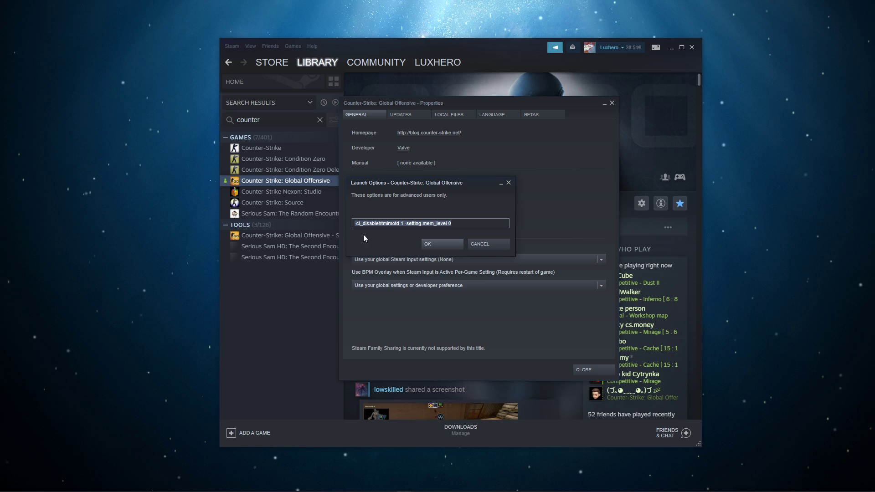
{"action": "mouse_move", "coordinate": [398, 237]}
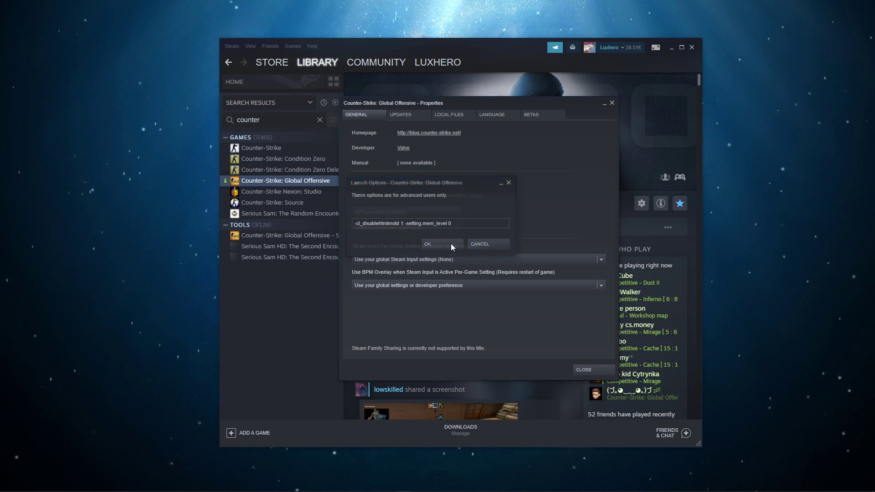
{"action": "left_click", "coordinate": [427, 243]}
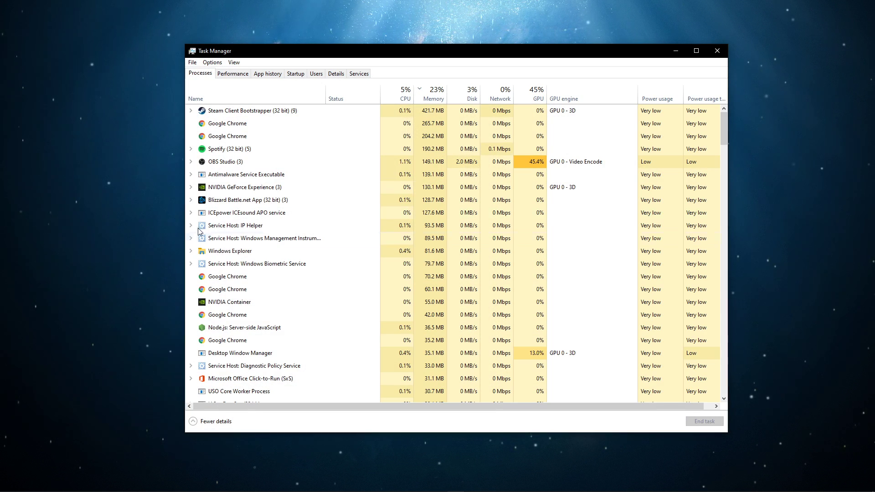
- Bring up the process actions menu for a running process in Task Manager
{"action": "left_click", "coordinate": [251, 111]}
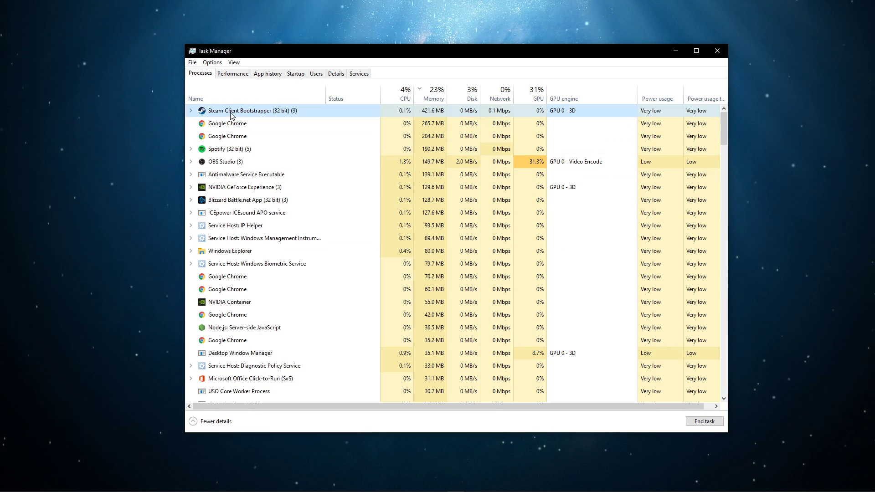
{"action": "right_click", "coordinate": [233, 110]}
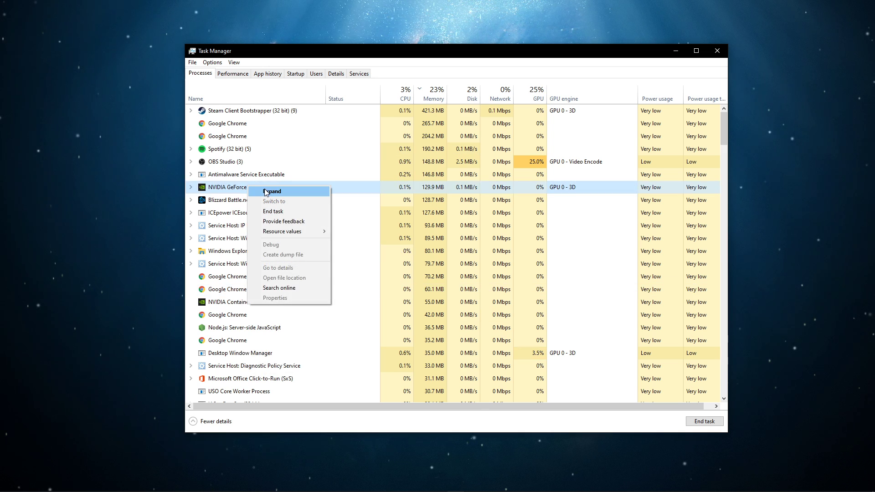
{"action": "mouse_move", "coordinate": [221, 234]}
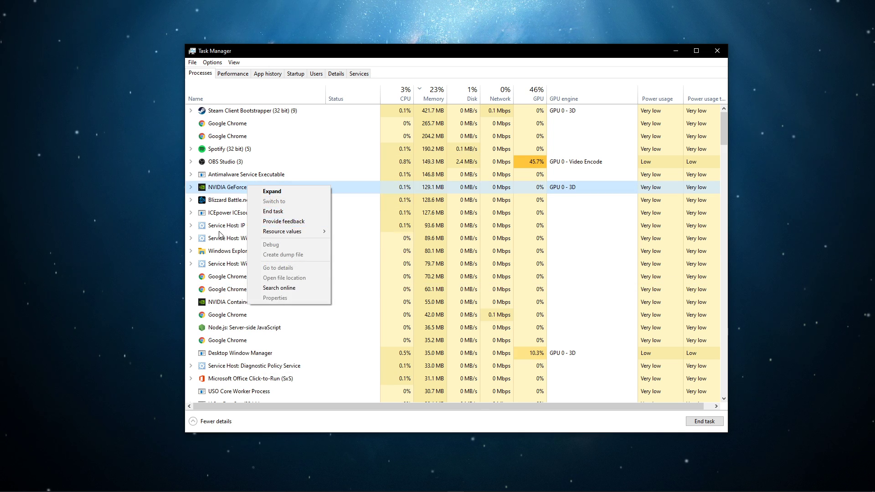